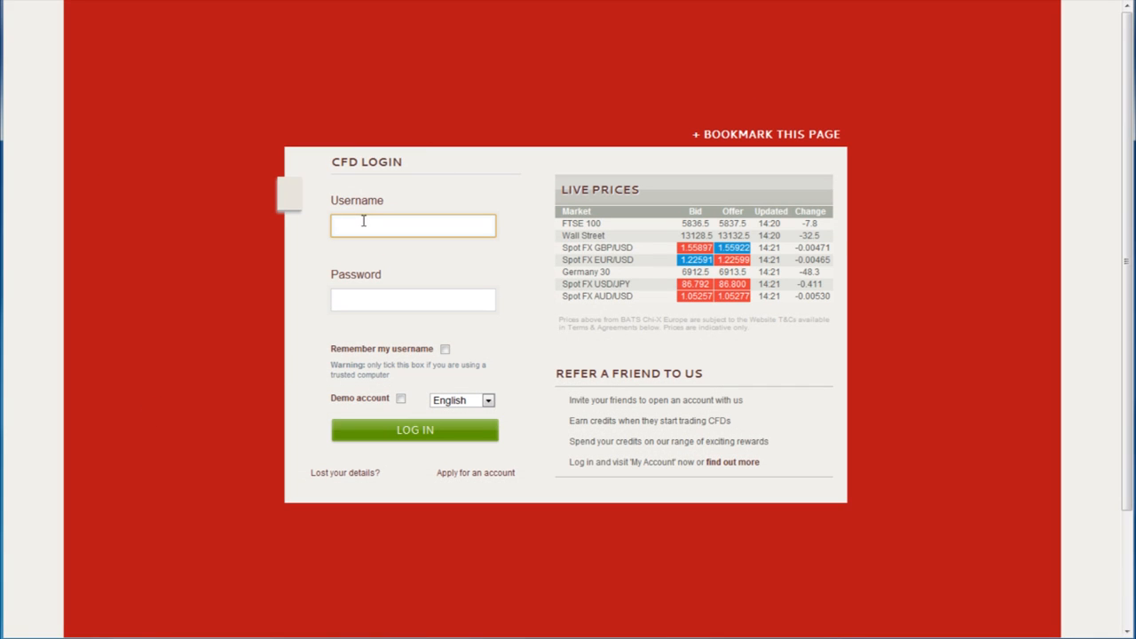
text(PV636)
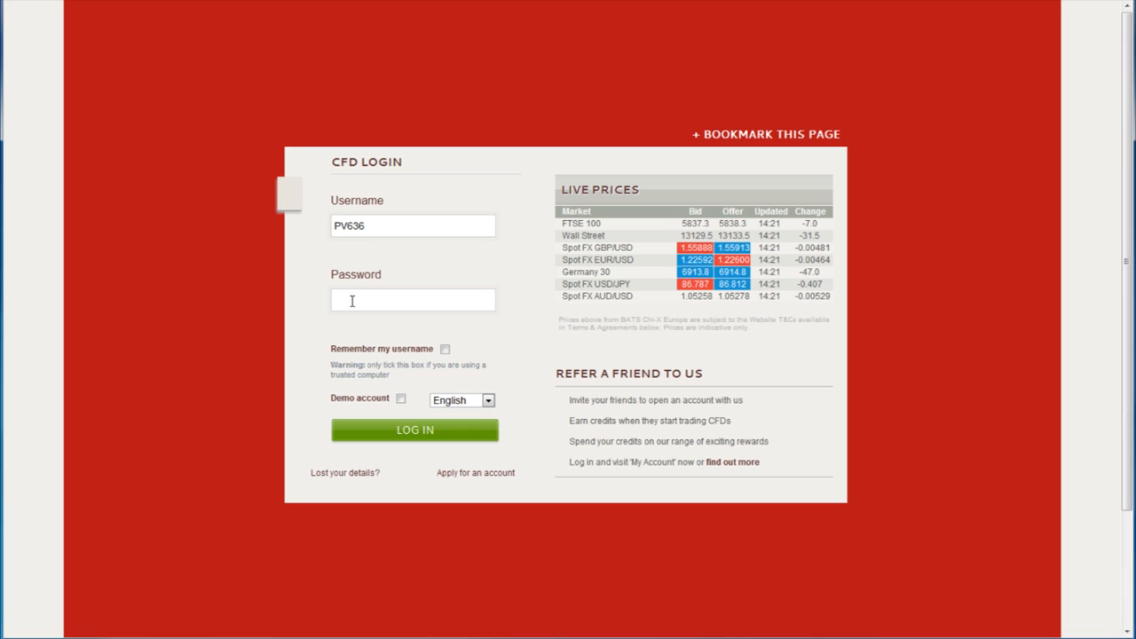
text(*)
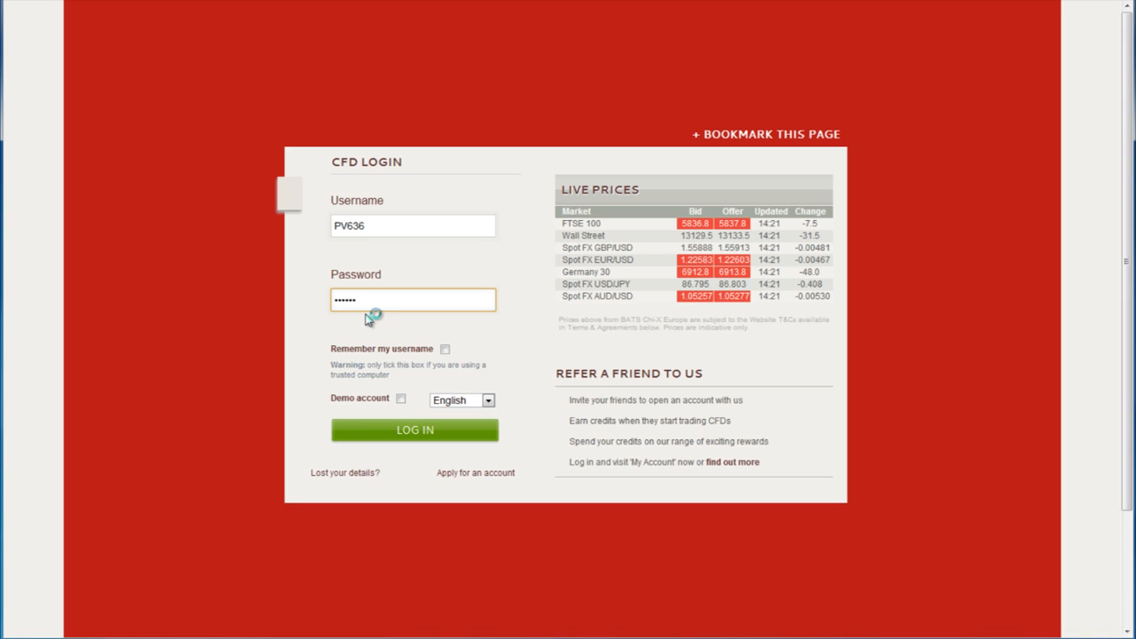
mouse_move(461, 427)
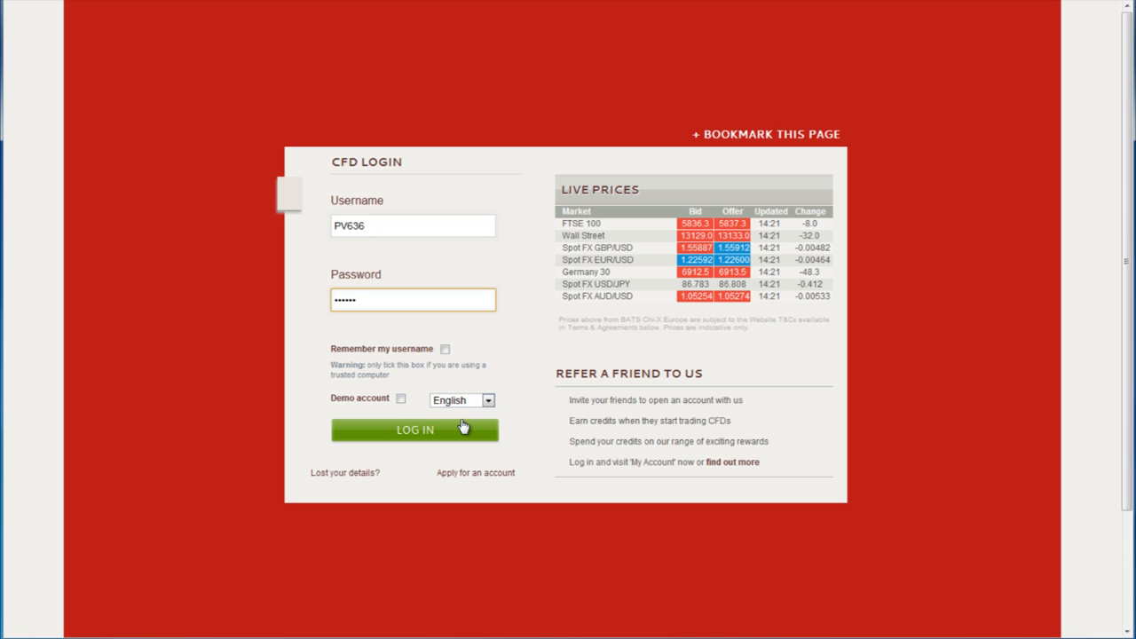
click(413, 430)
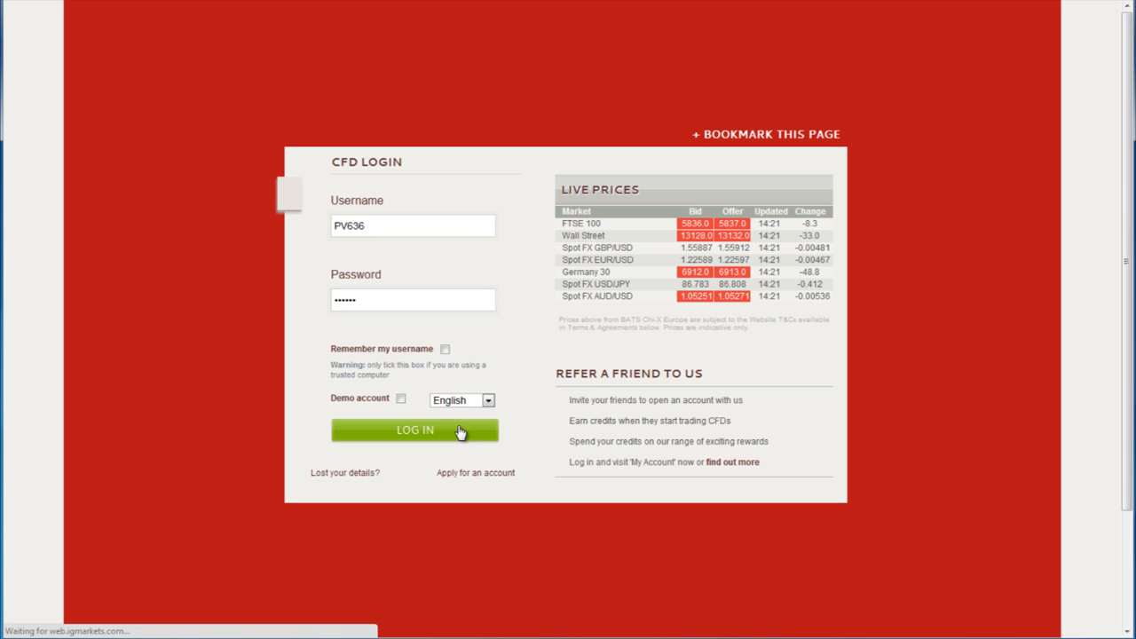
click(414, 430)
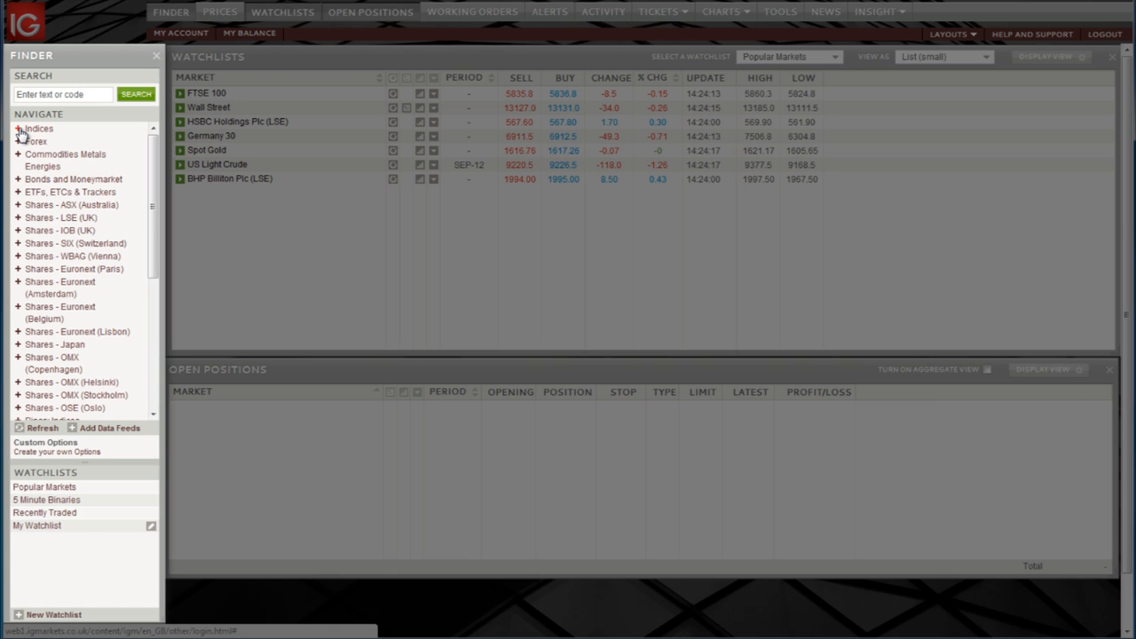
Expand the Forex category in the Finder tree once the platform loads
click(17, 128)
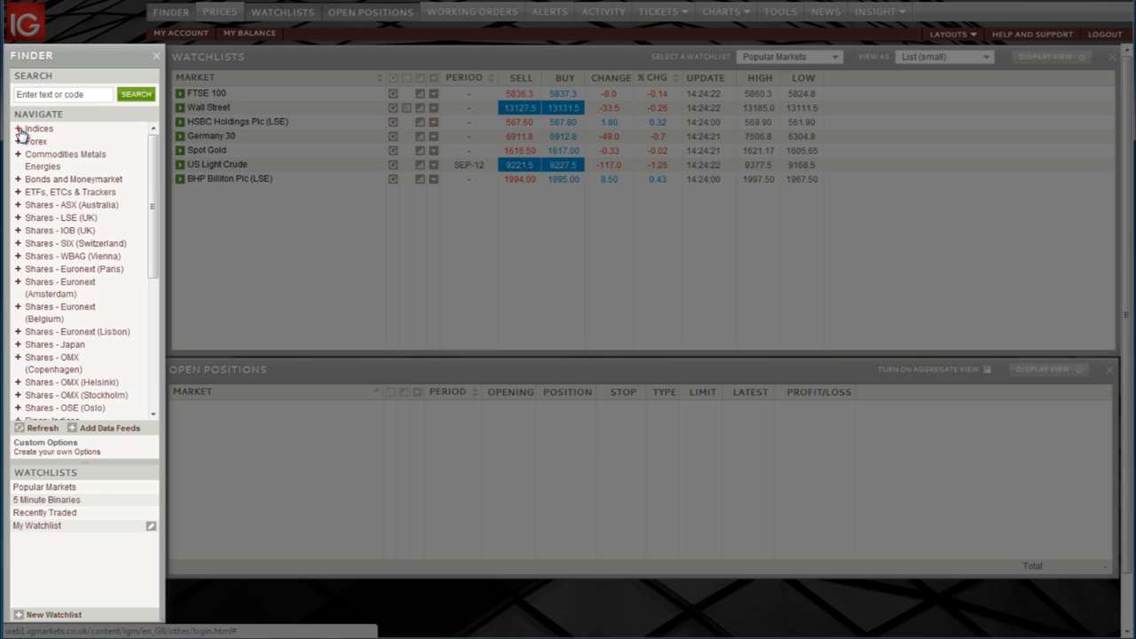
Expand Standard Forex and scroll through its groups like Major FX and Exotic
click(17, 141)
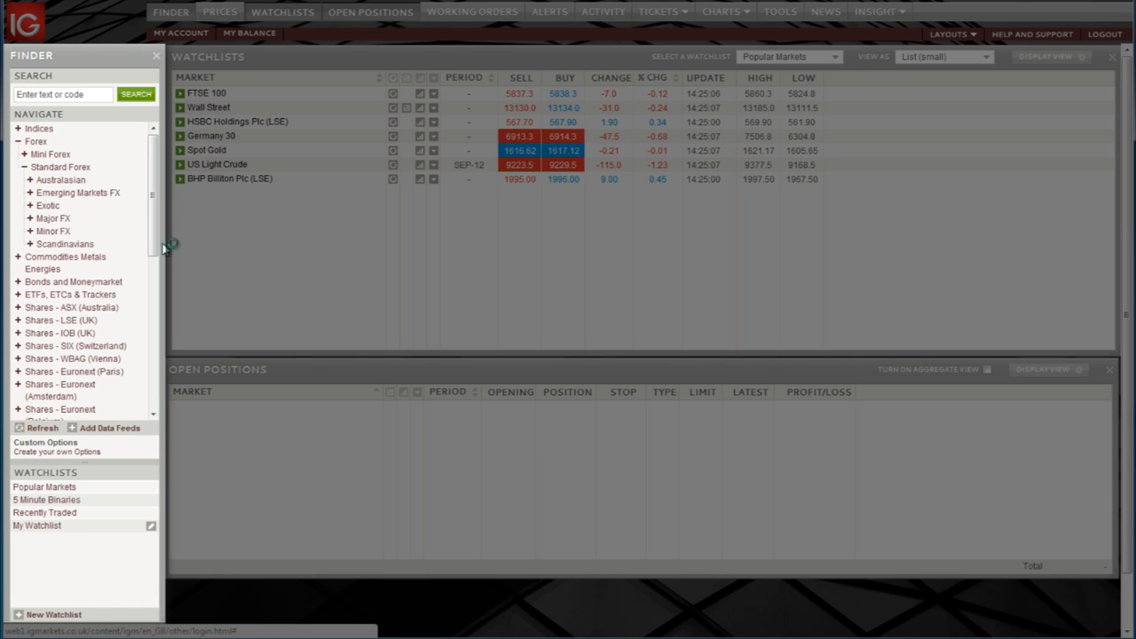
scroll(down, 3)
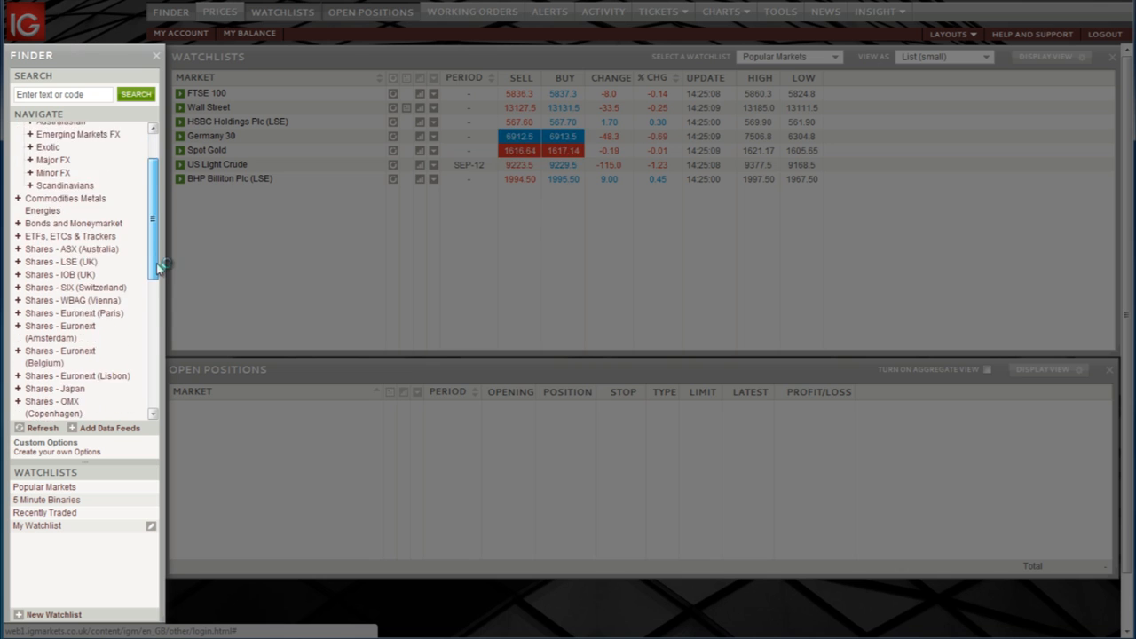
scroll(down, 3)
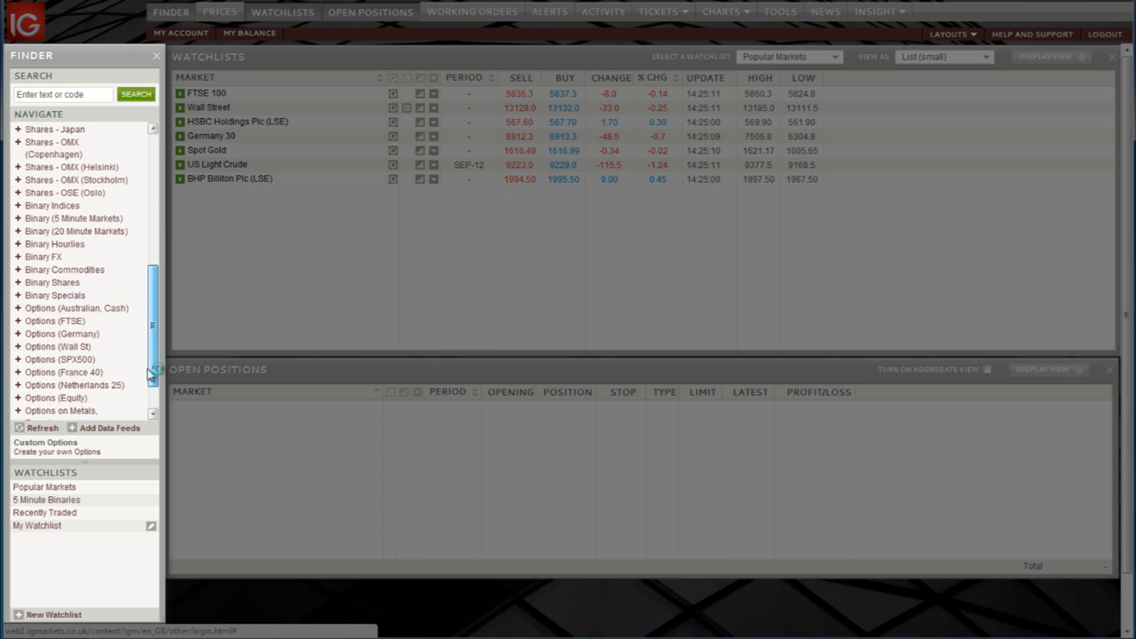
scroll(down, 3)
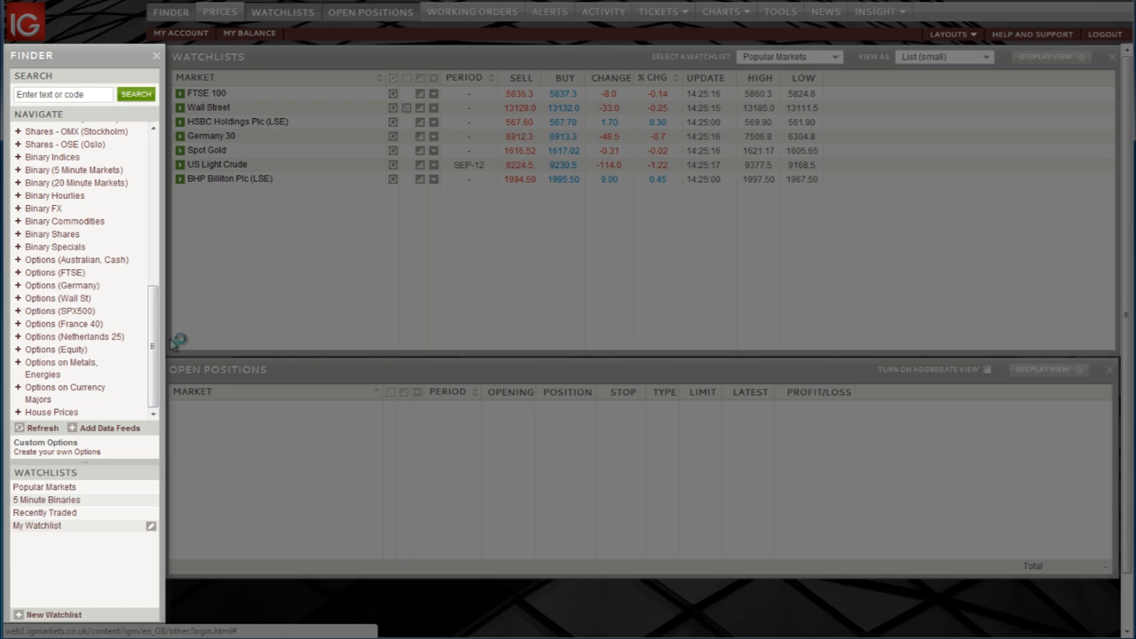
scroll(up, 3)
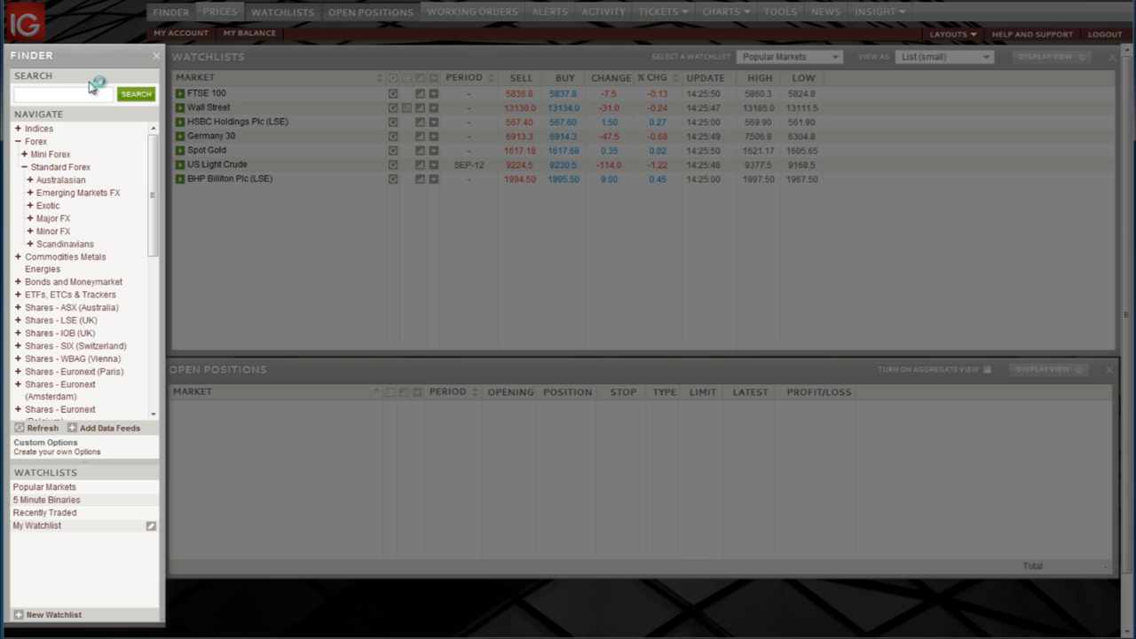
Search 'ba' in the Finder and open Barclays Plc prices
text(barc)
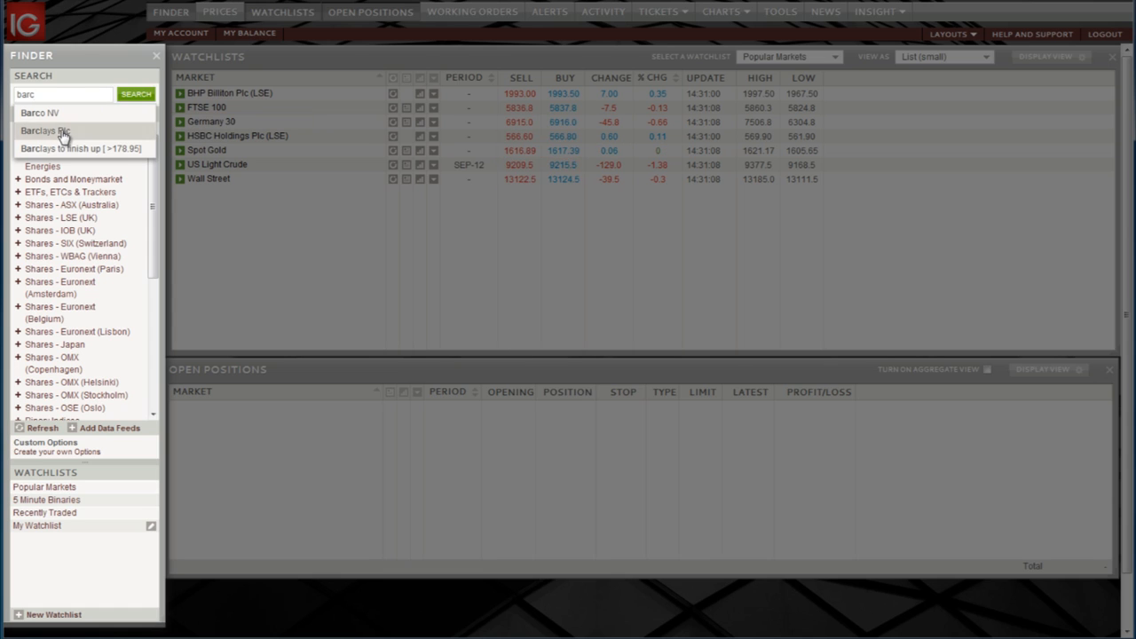
click(46, 130)
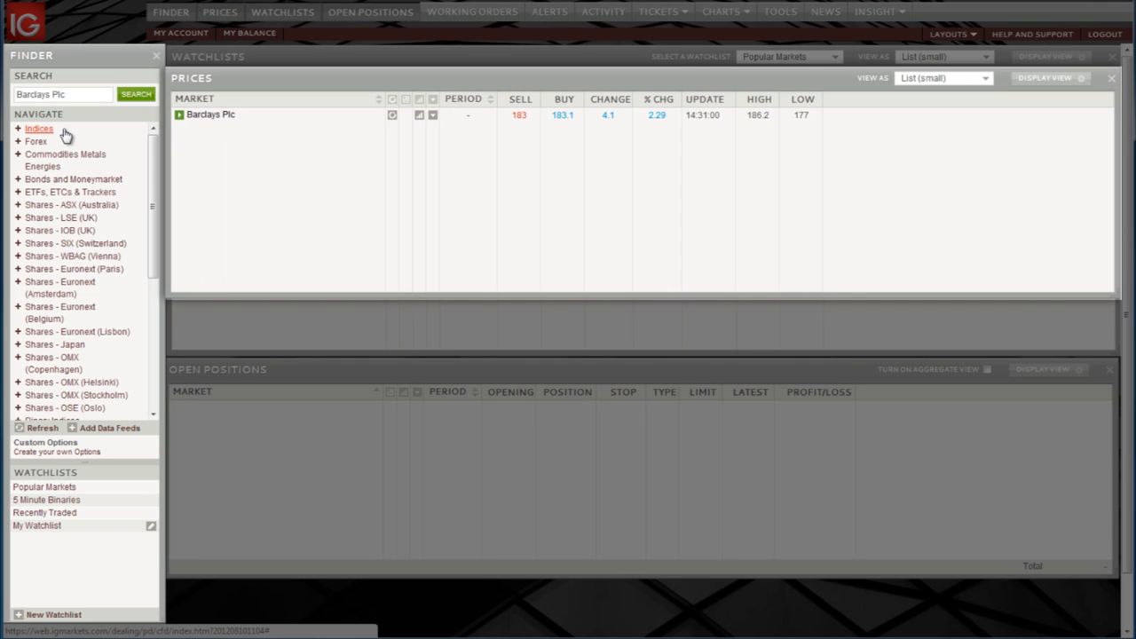